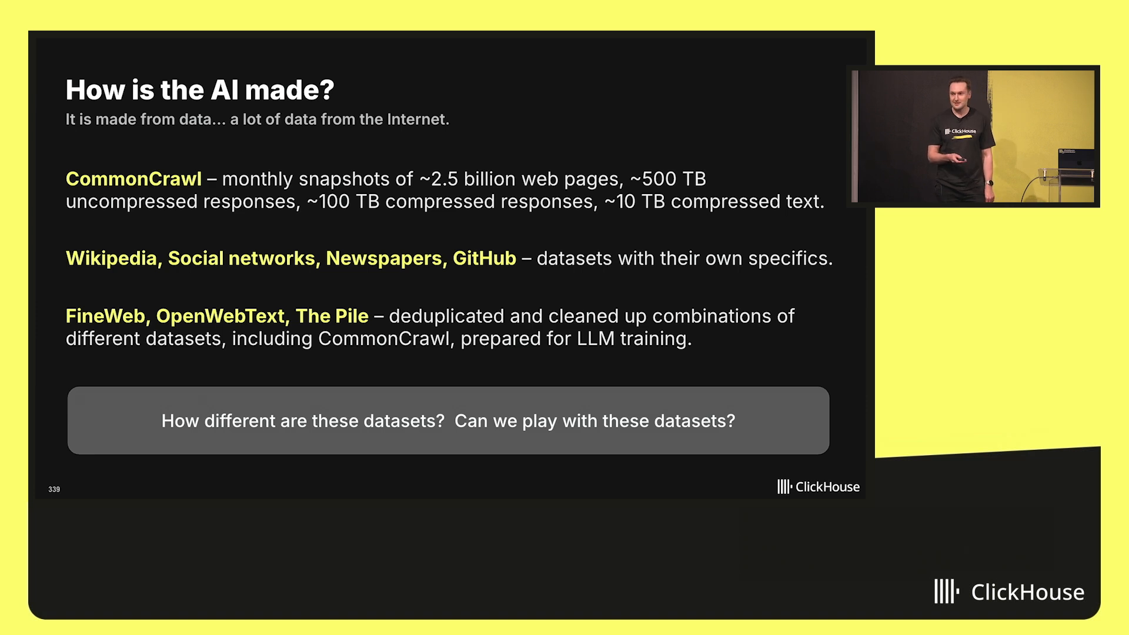
Scroll down the 1000-domain ranking led by en.wikipedia.org, theguardian.com and bleacherreport.com
{"action": "key", "text": "Right"}
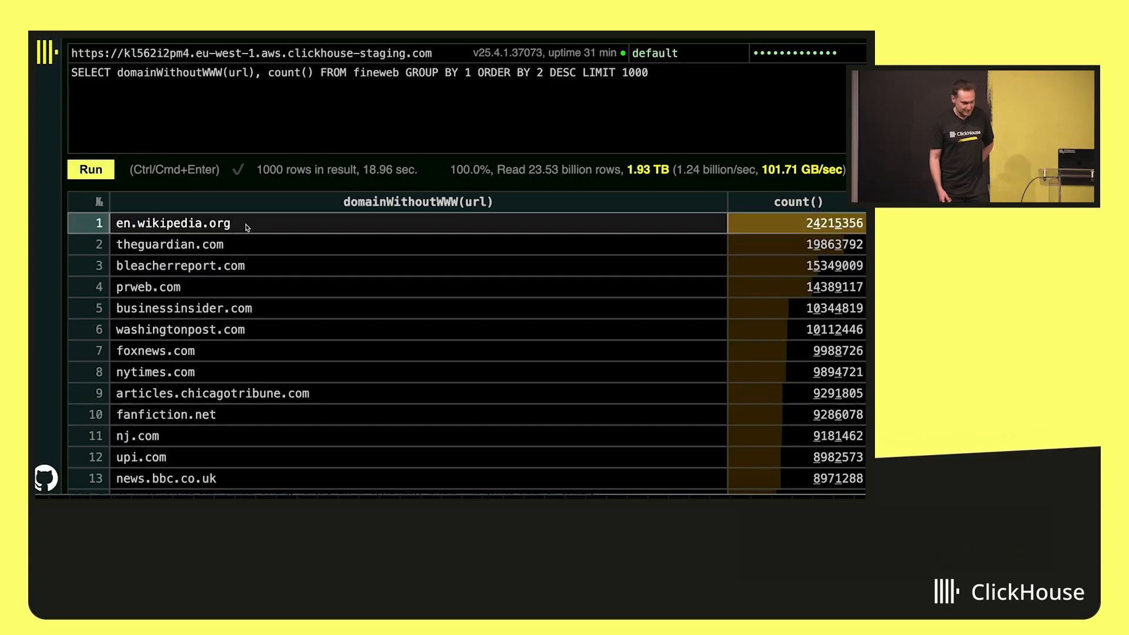
{"action": "scroll", "scroll_direction": "down", "scroll_amount": 3}
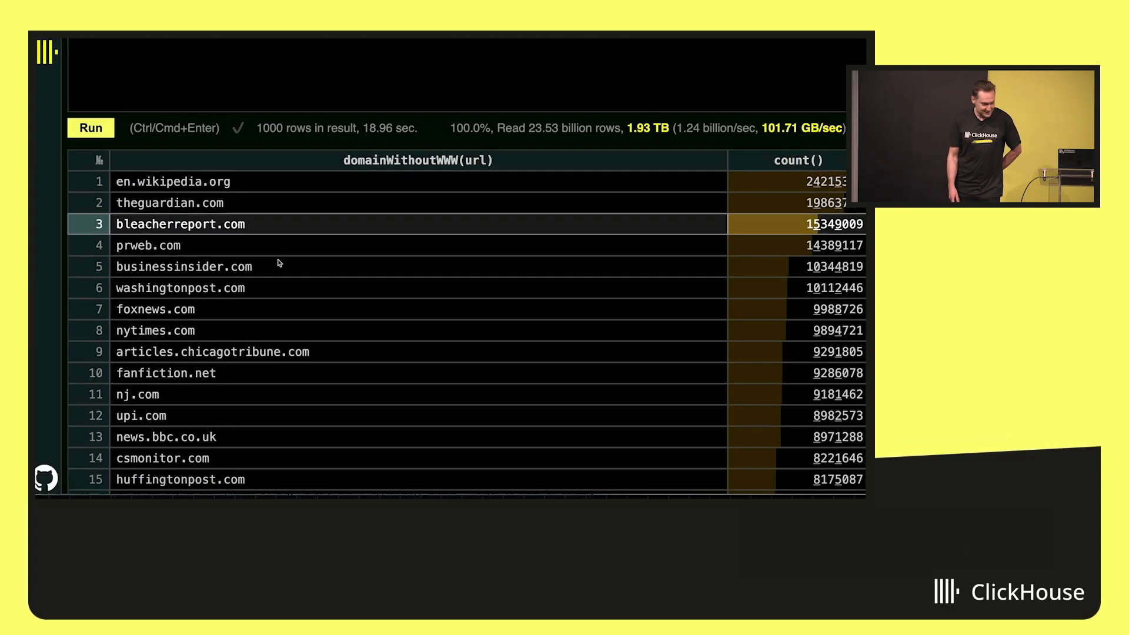
{"action": "scroll", "scroll_direction": "down", "scroll_amount": 3}
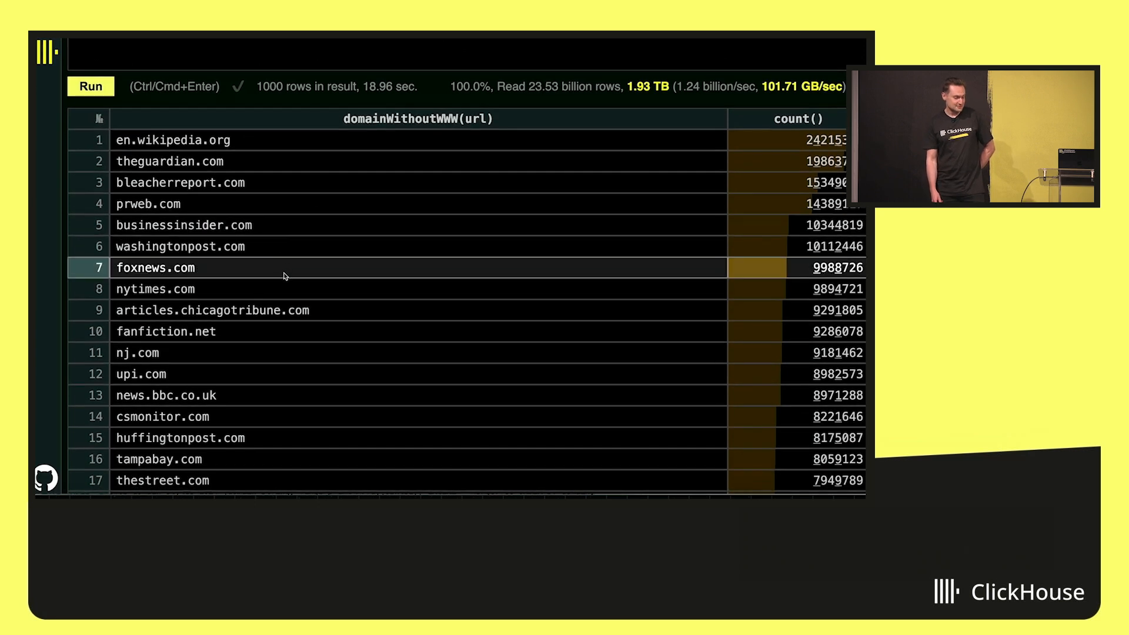
{"action": "scroll", "scroll_direction": "down", "scroll_amount": 3}
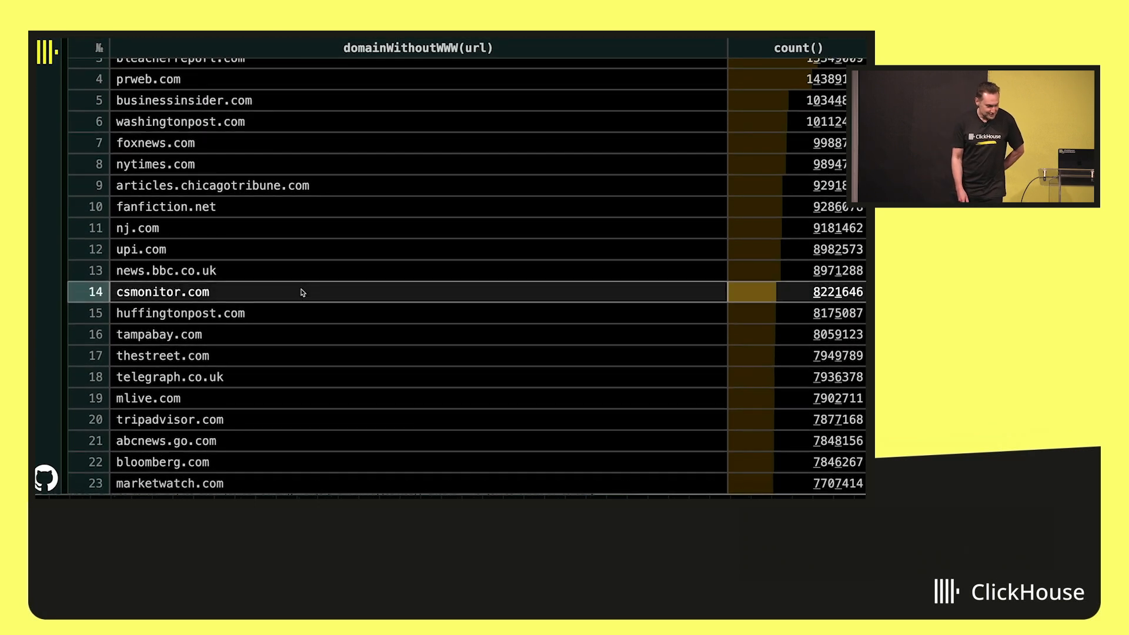
{"action": "scroll", "scroll_direction": "down", "scroll_amount": 3}
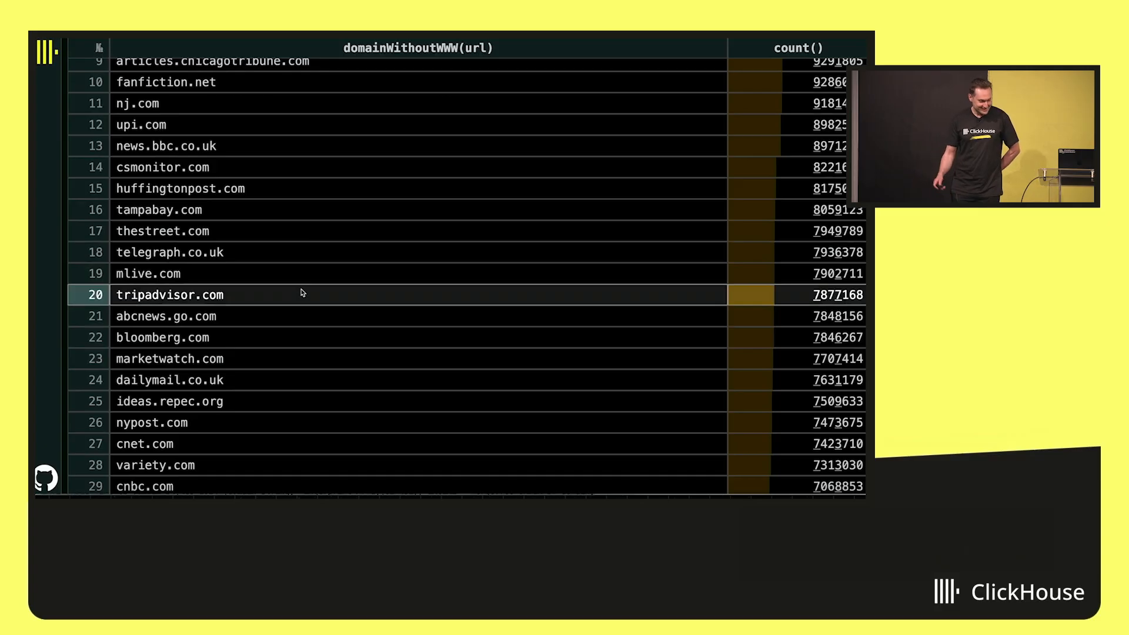
{"action": "scroll", "scroll_direction": "down", "scroll_amount": 3}
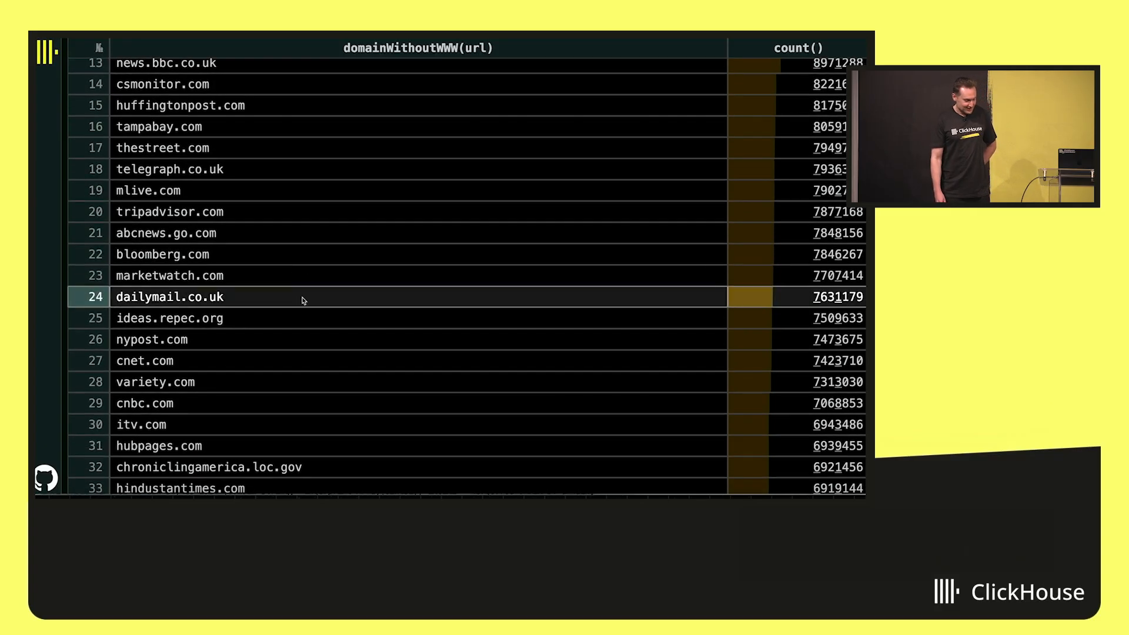
{"action": "scroll", "scroll_direction": "down", "scroll_amount": 3}
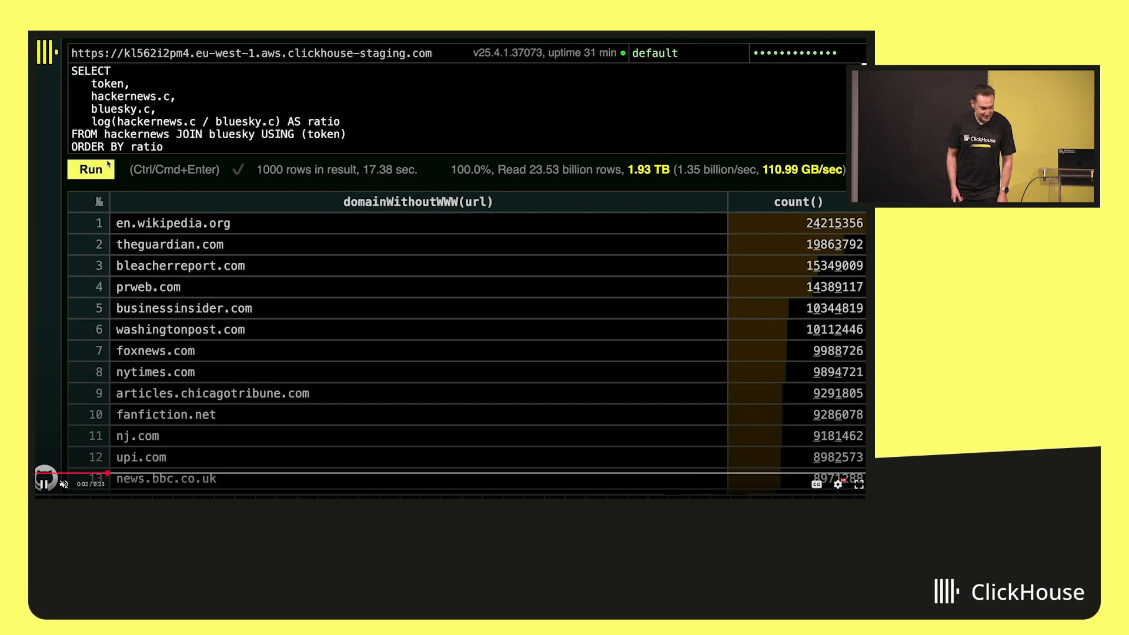
Run the Hacker News vs Bluesky token log-ratio join and browse the 635 ranked tokens
{"action": "left_click", "coordinate": [90, 169]}
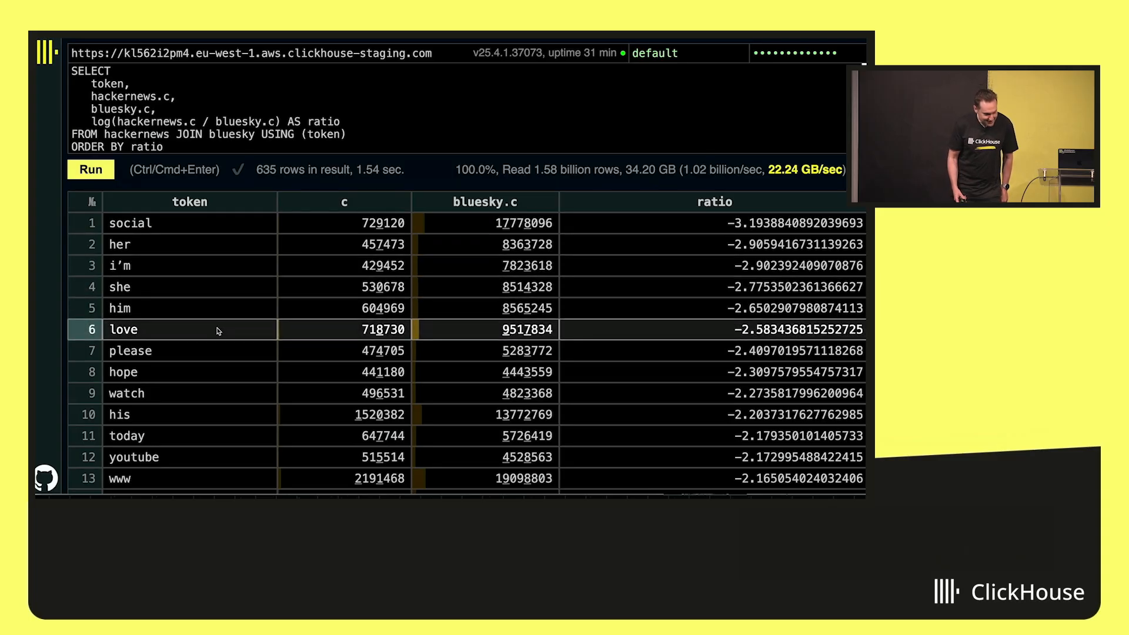
{"action": "scroll", "scroll_direction": "down", "scroll_amount": 3}
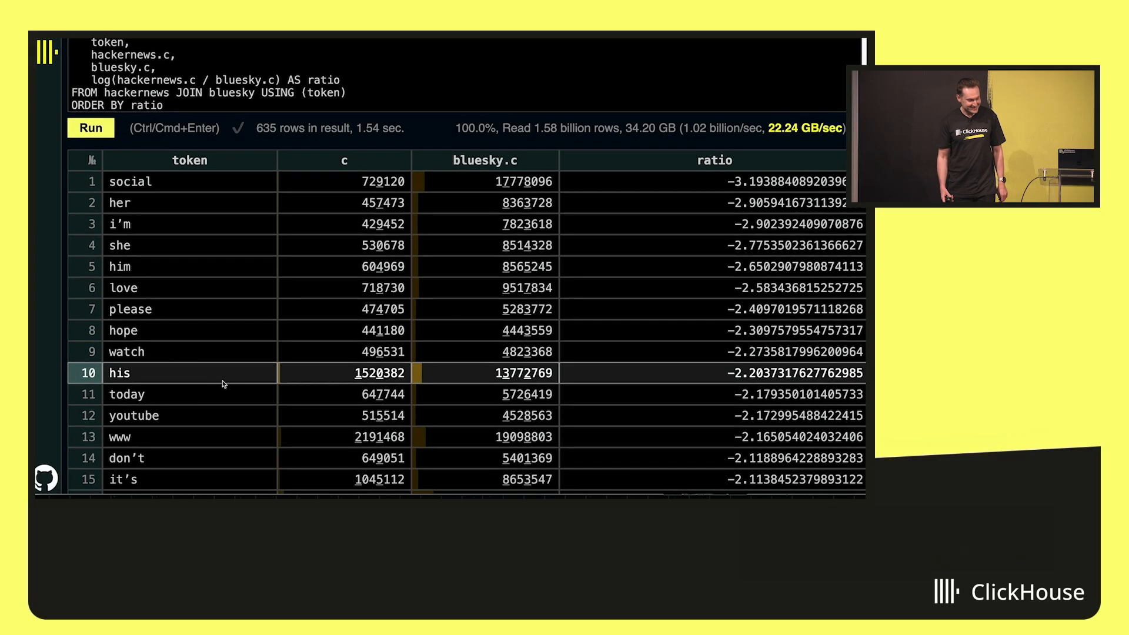
{"action": "scroll", "scroll_direction": "down", "scroll_amount": 3}
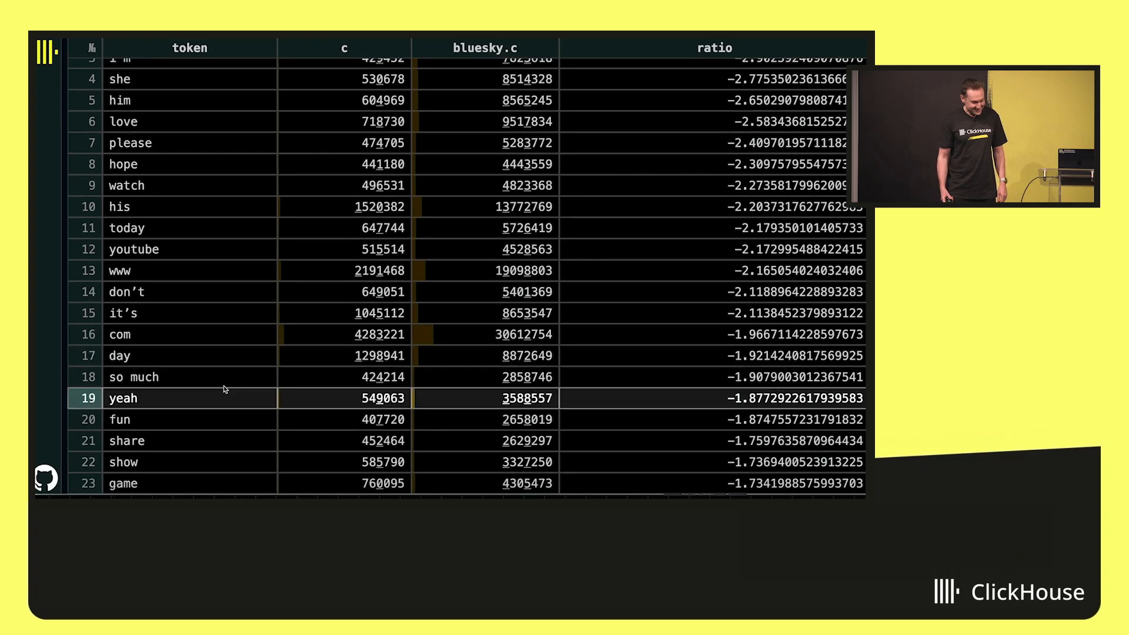
{"action": "scroll", "scroll_direction": "down", "scroll_amount": 3}
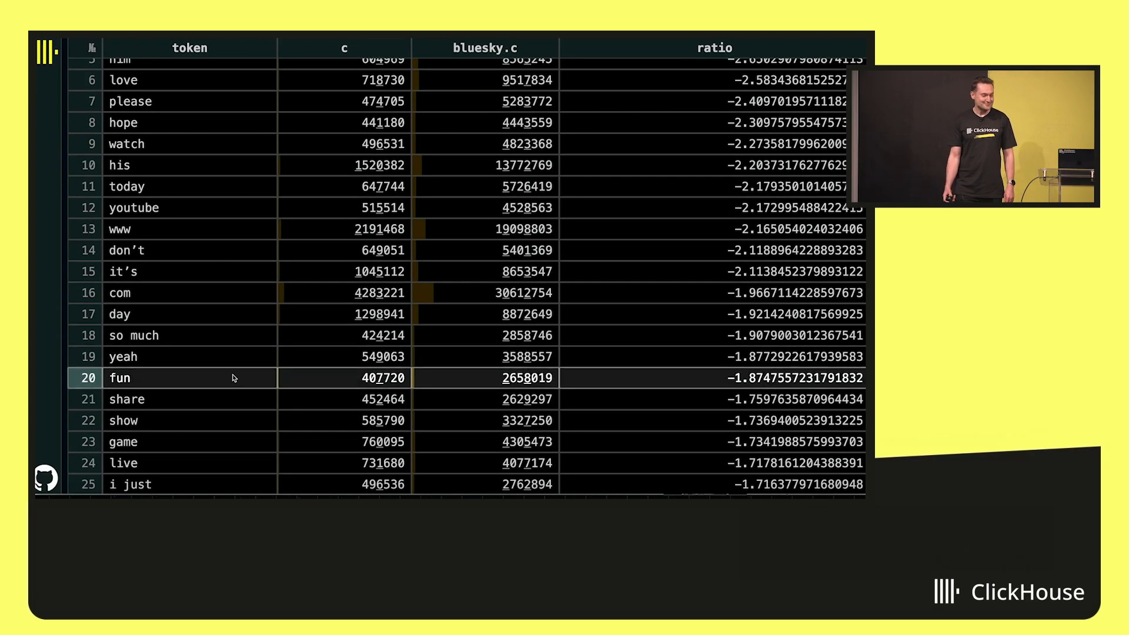
{"action": "scroll", "scroll_direction": "down", "scroll_amount": 3}
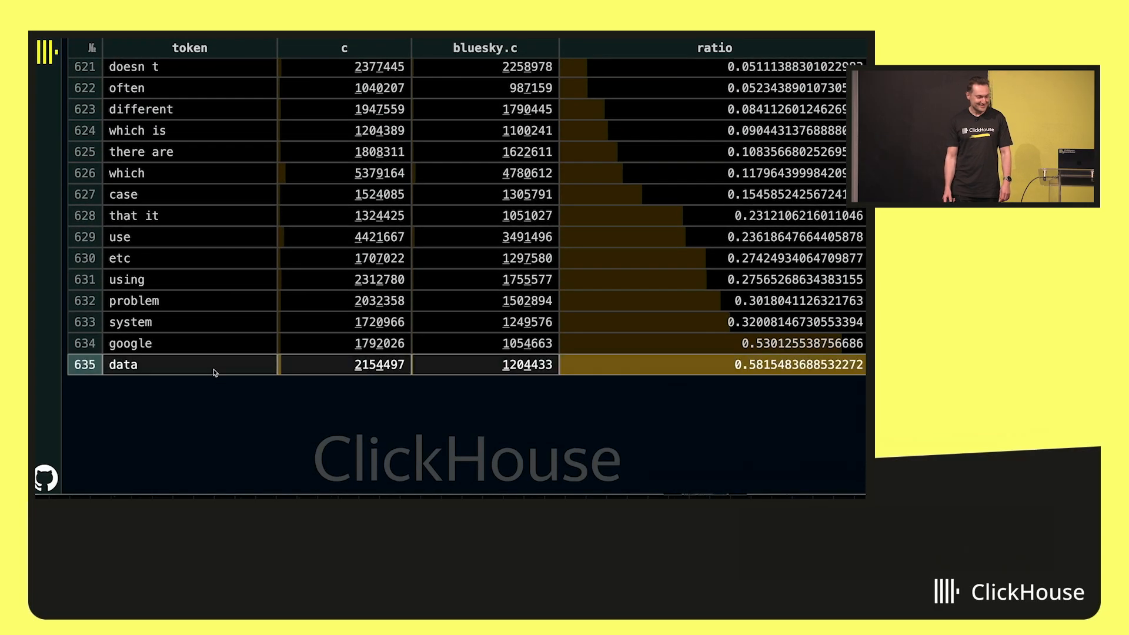
{"action": "scroll", "scroll_direction": "up", "scroll_amount": 3}
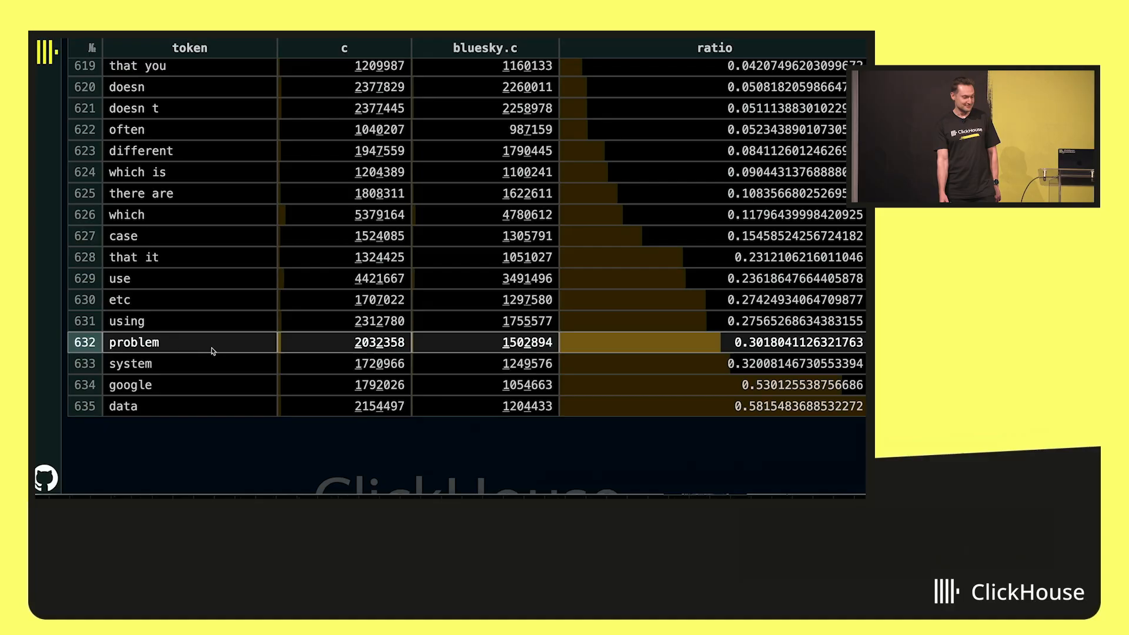
{"action": "scroll", "scroll_direction": "up", "scroll_amount": 3}
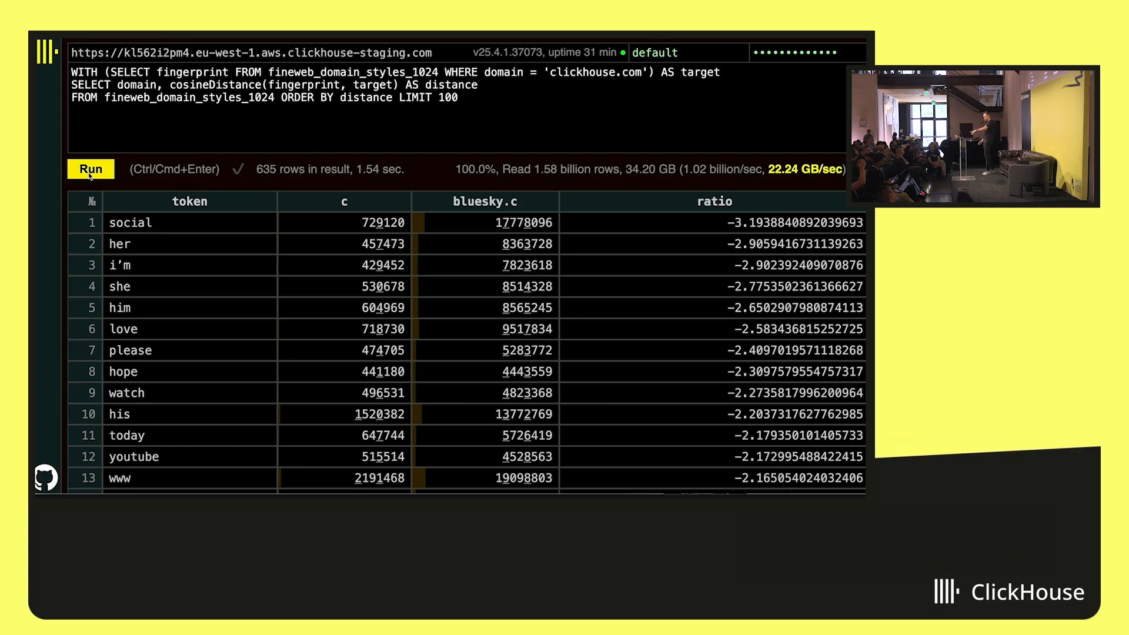
Run the cosineDistance query on fineweb_domain_styles_1024 targeting 'clickhouse.com'
{"action": "left_click", "coordinate": [90, 168]}
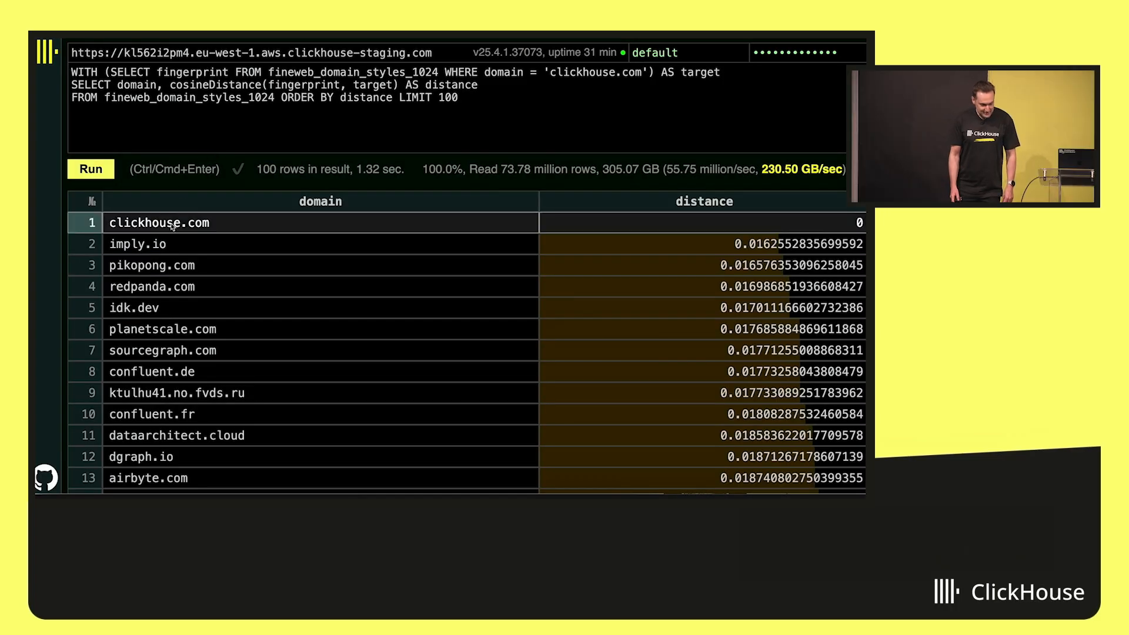
Select the clickhouse.com, redpanda.com and confluent.de rows among the similar-style domains
{"action": "left_click", "coordinate": [152, 286]}
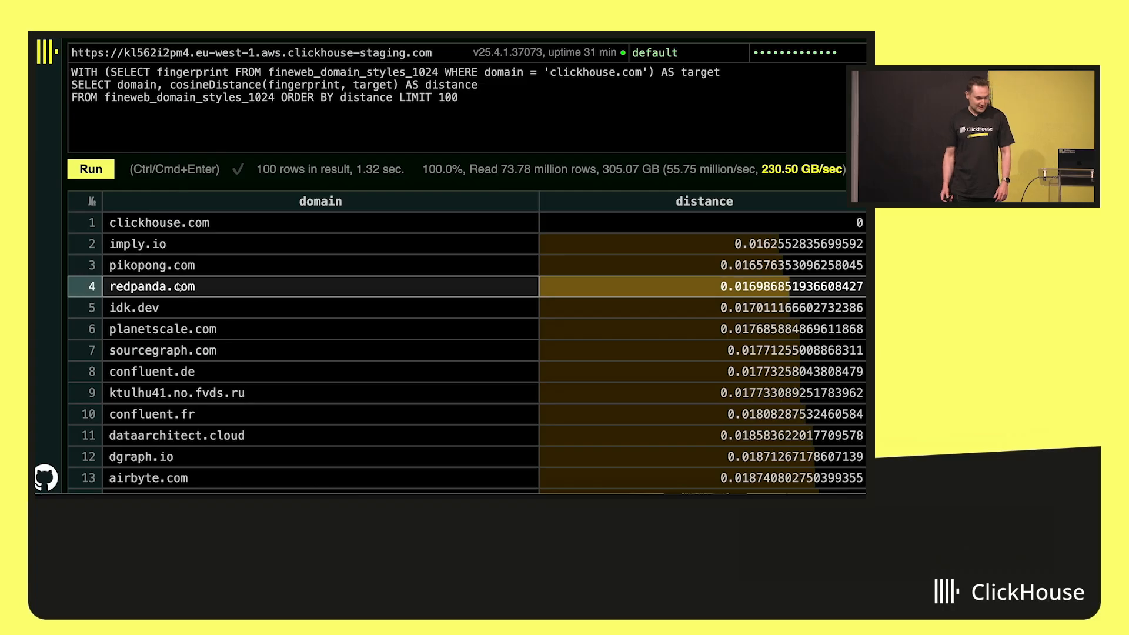
{"action": "left_click", "coordinate": [170, 372]}
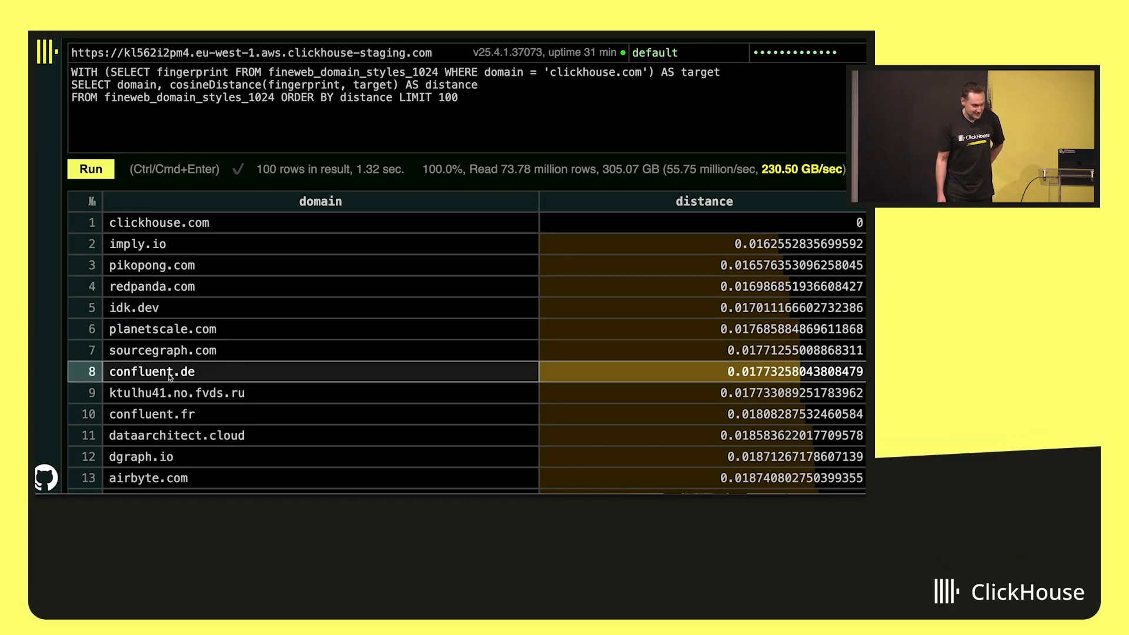
{"action": "left_click", "coordinate": [148, 477]}
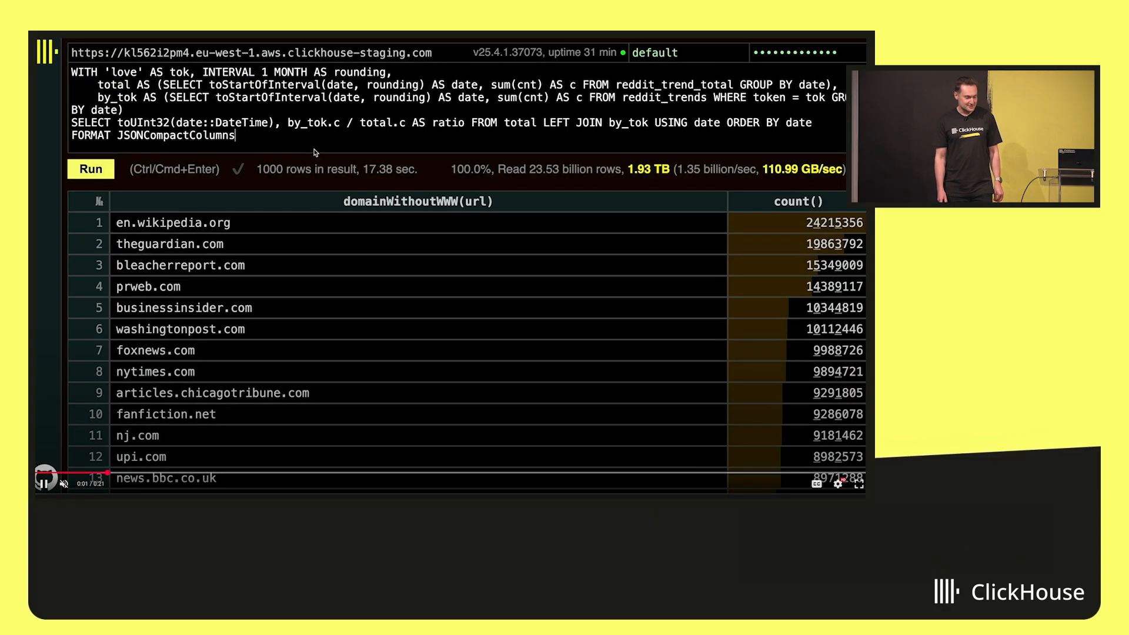
Chart monthly Reddit share for 'love', 'clickhouse' and 'hadoop', then start typing 'blockch'
{"action": "left_click", "coordinate": [90, 169]}
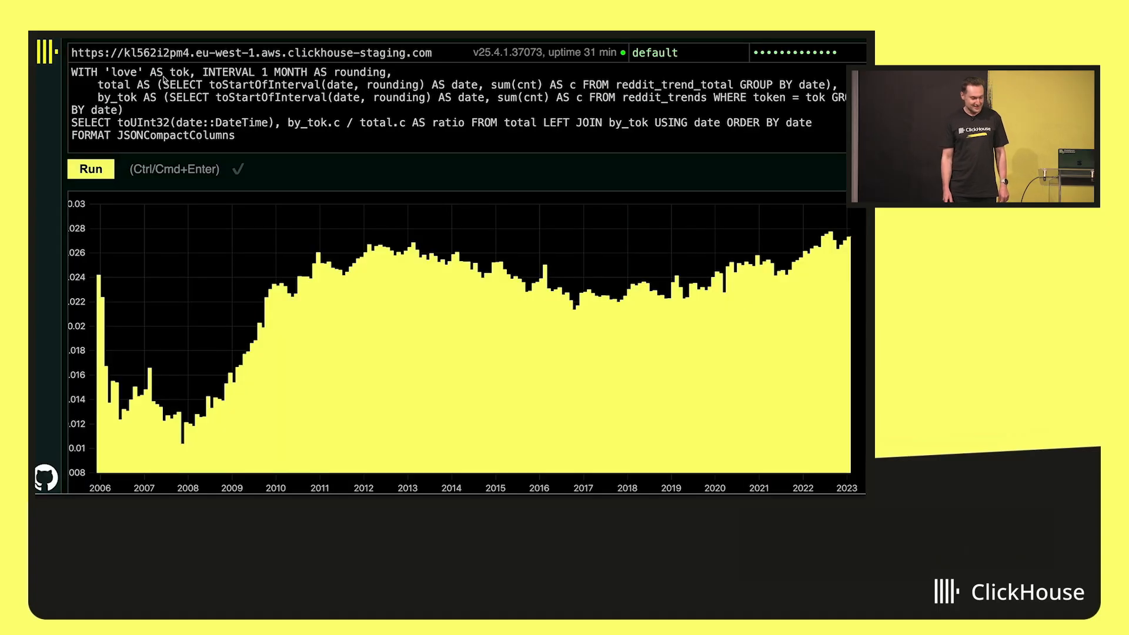
{"action": "type", "text": "cl"}
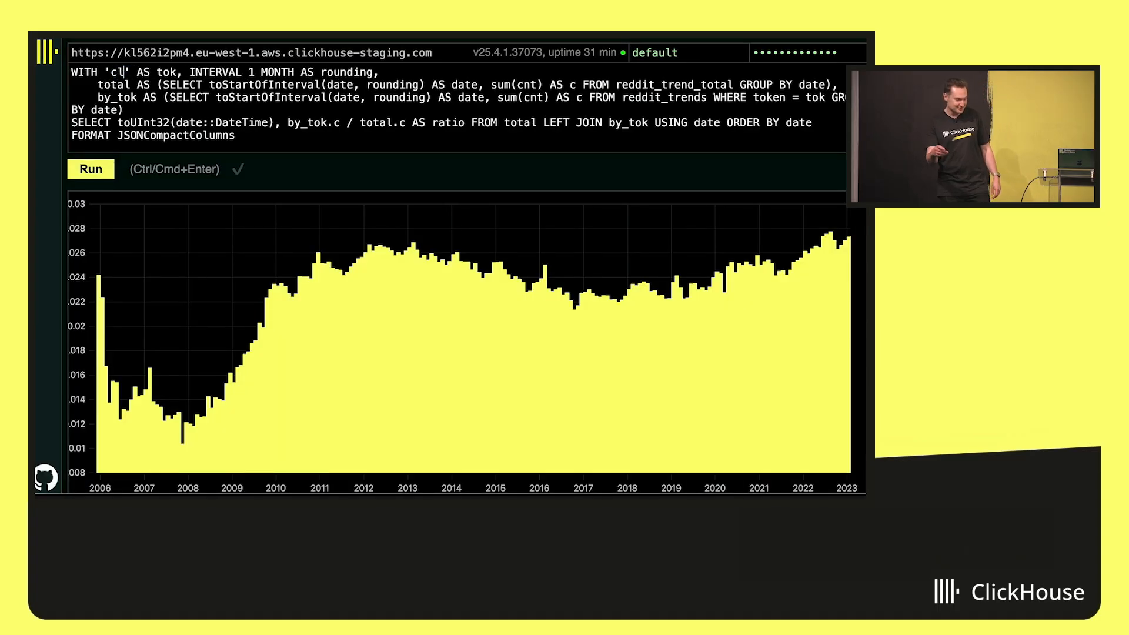
{"action": "type", "text": "ickhouse"}
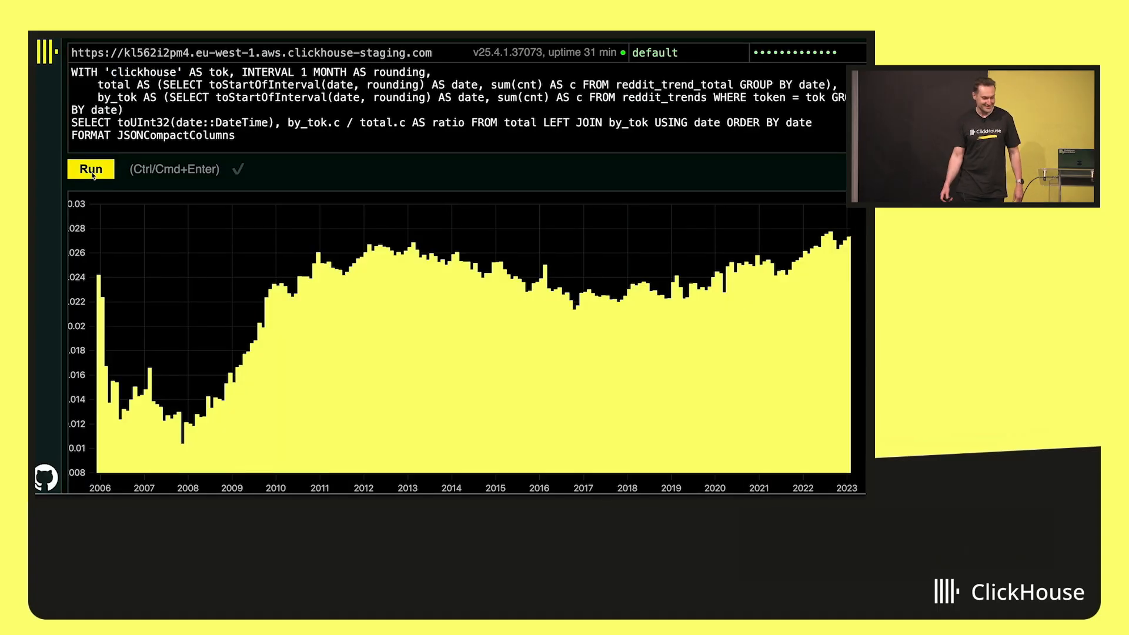
{"action": "double_click", "coordinate": [142, 71]}
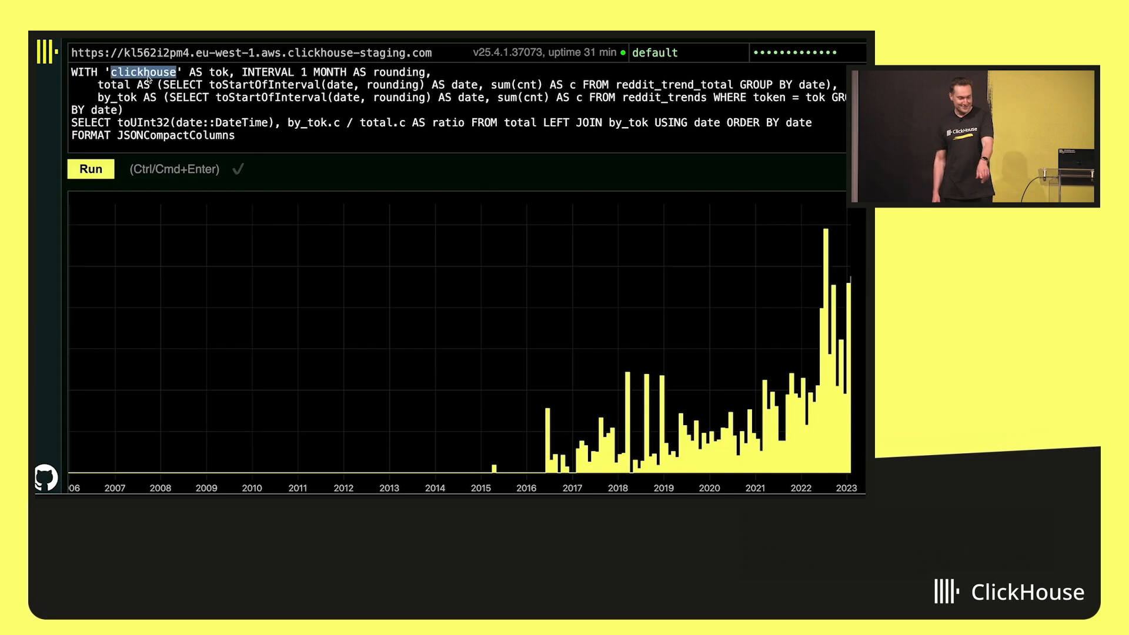
{"action": "type", "text": "hadoop"}
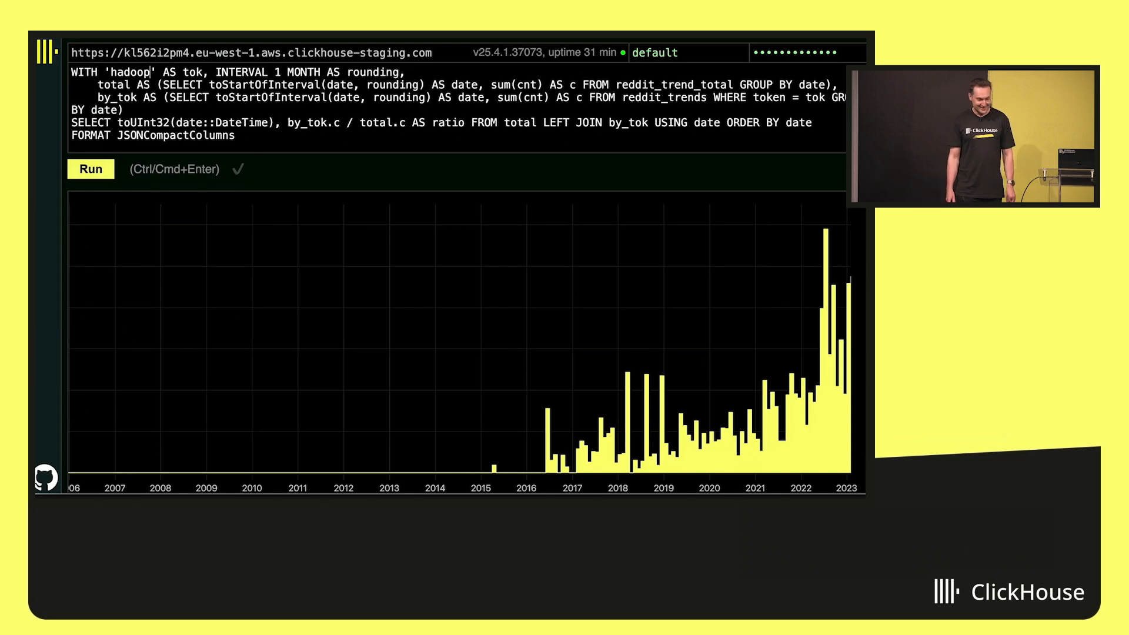
{"action": "left_click", "coordinate": [91, 169]}
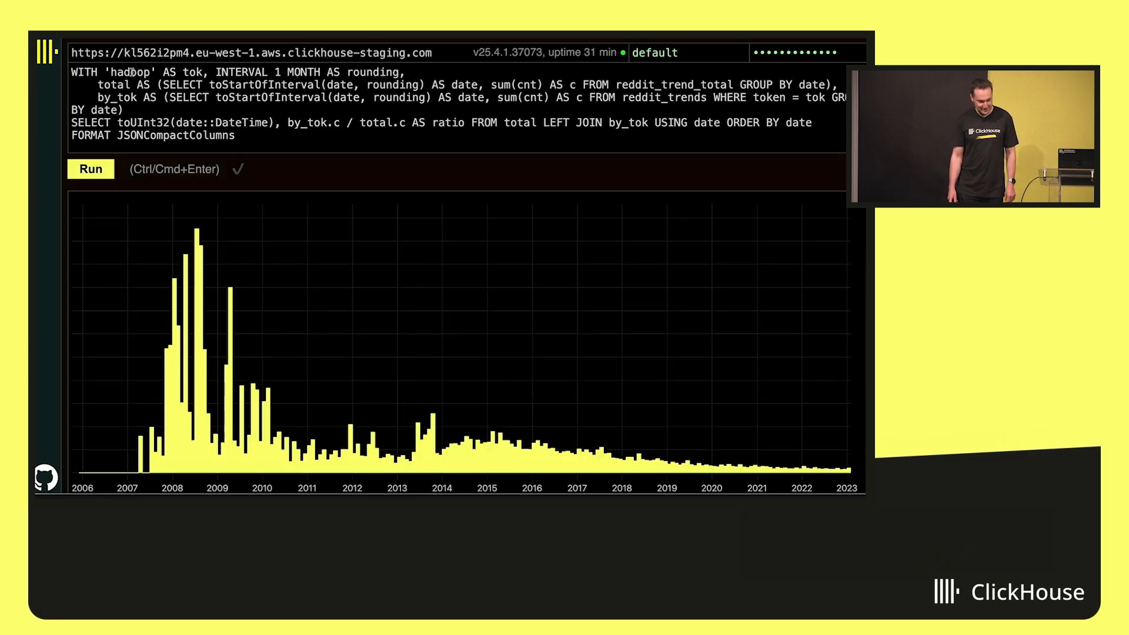
{"action": "type", "text": "blockch"}
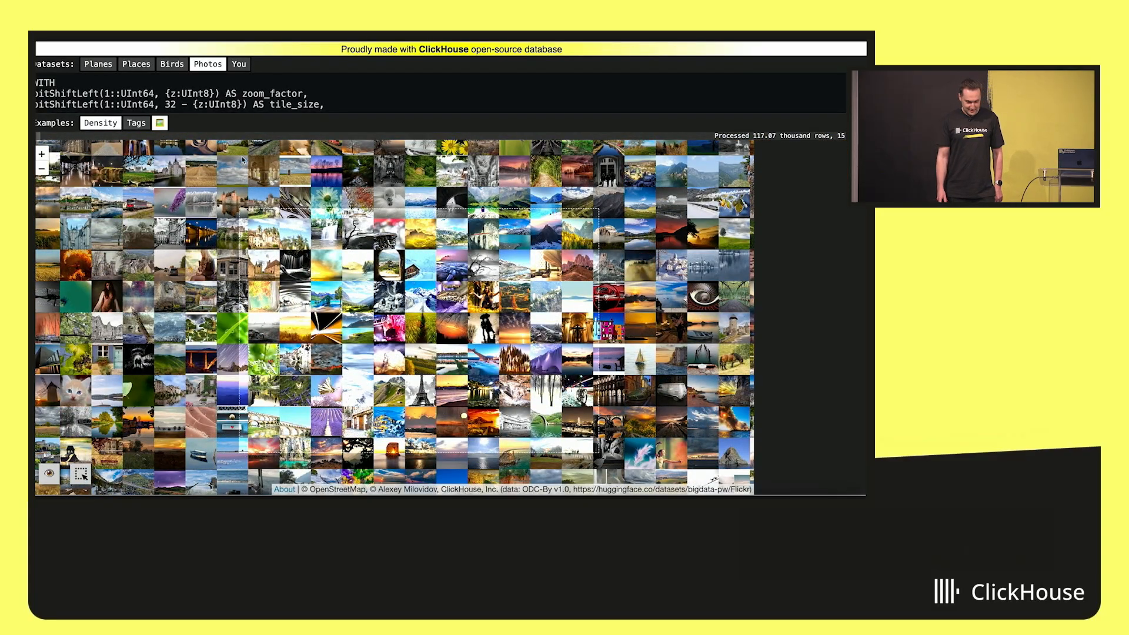
Open the Tags stats panel showing 7,598,757 photos and top tags italy and france
{"action": "left_click", "coordinate": [160, 122]}
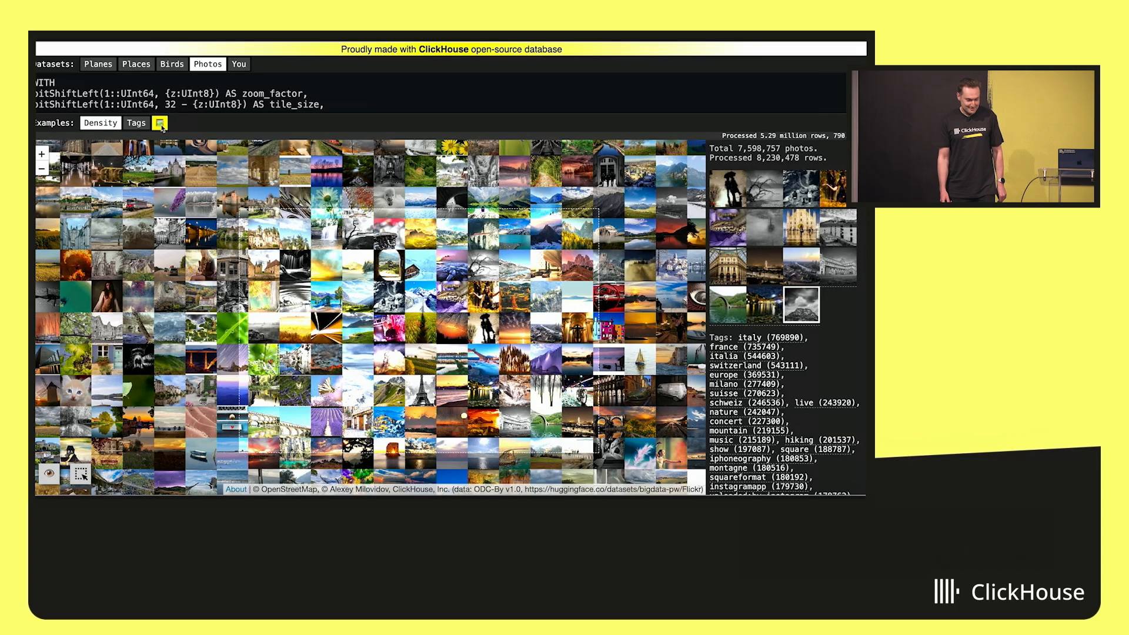